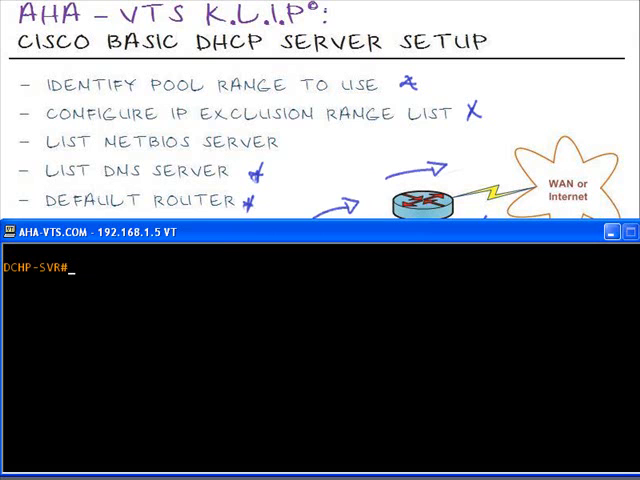
From global configuration, create DHCP pool aha-vts and enter dhcp-config mode
type("config t")
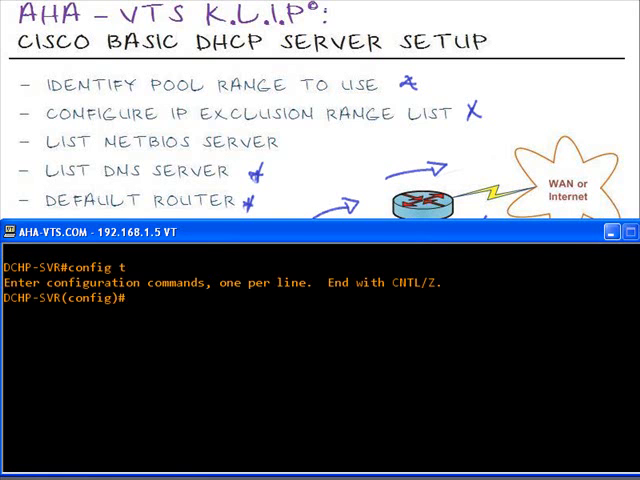
type("ip")
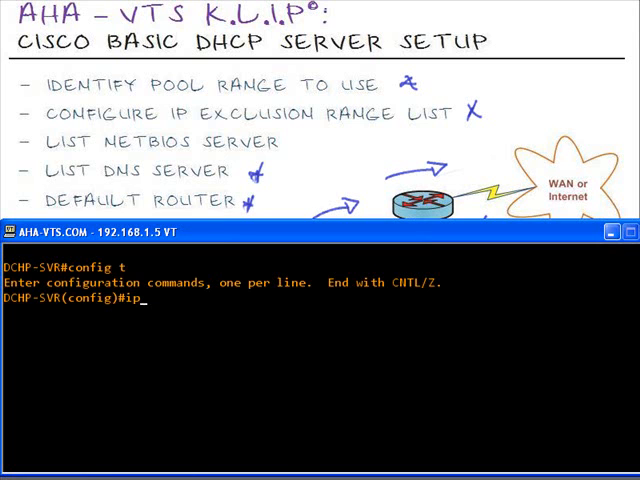
type("dhcp")
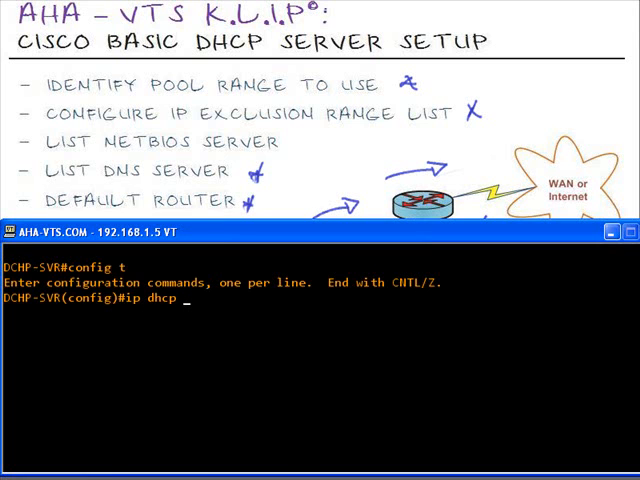
type("pool aha")
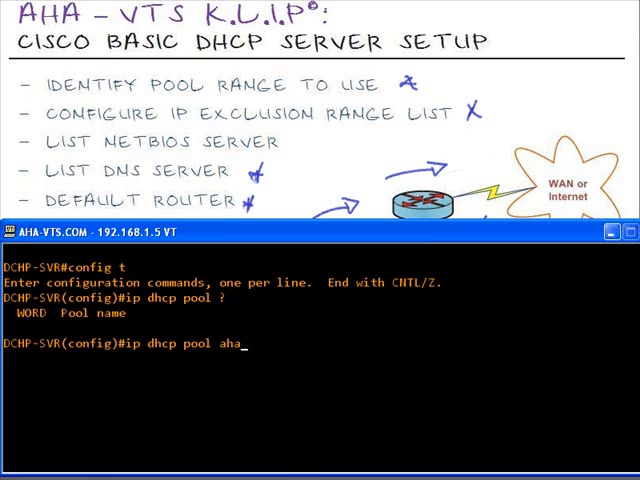
type("-vts")
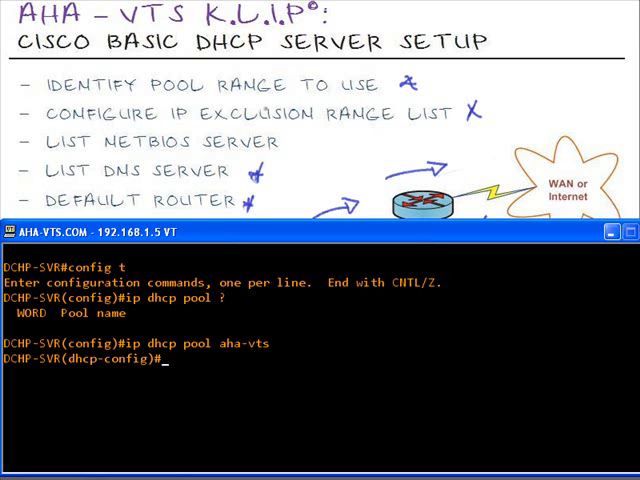
Set the pool's network to 12.11.5.0 /24
type("network")
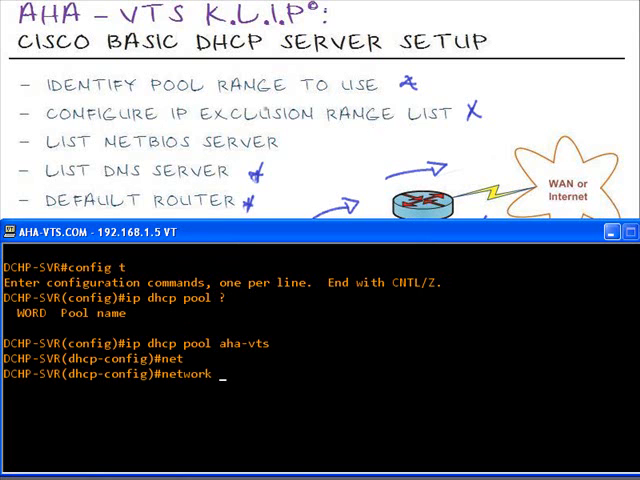
type("?")
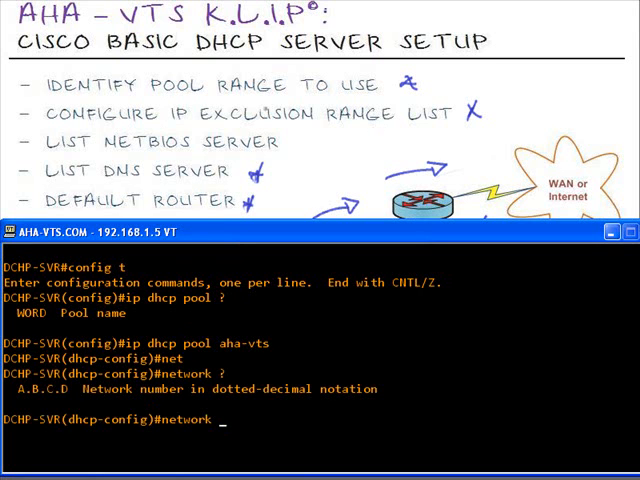
type("12.11.5.0")
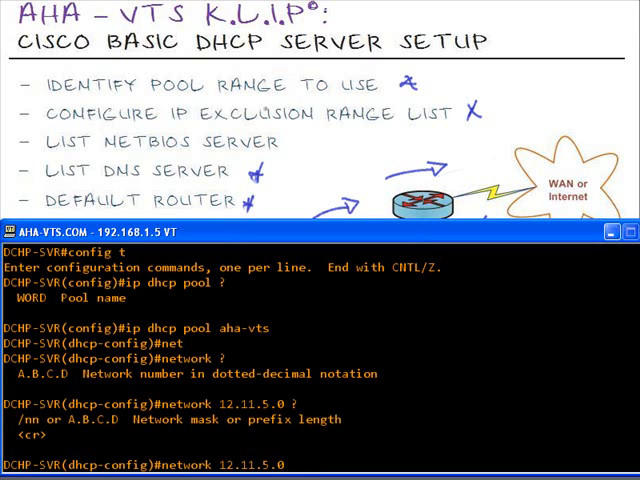
type("/")
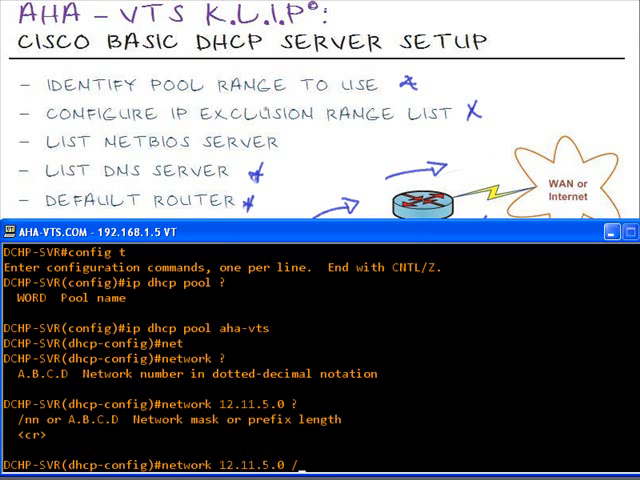
type("24")
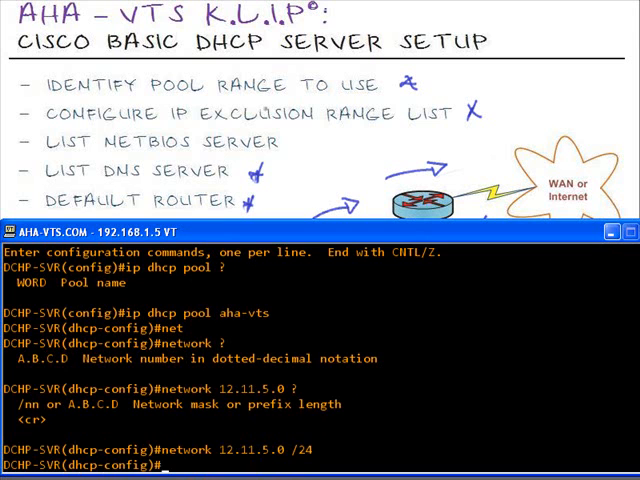
Set the pool's netbios-name-server to 12.11.5.3
type("net")
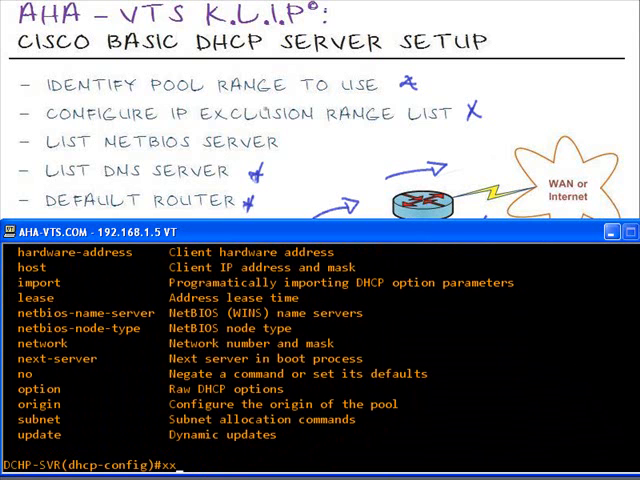
type("netbios")
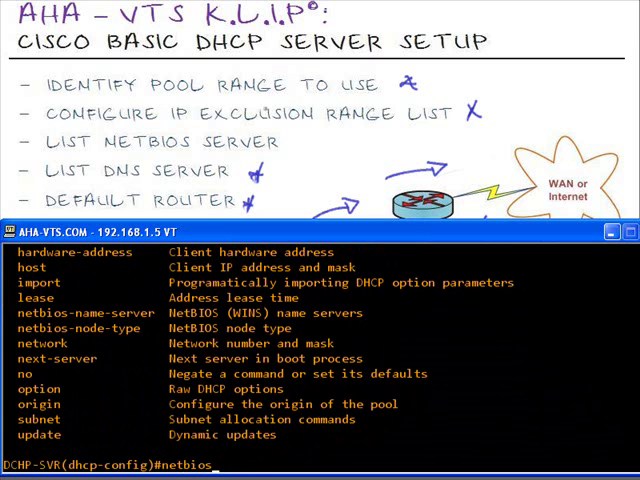
type("netbios-name-server 12.")
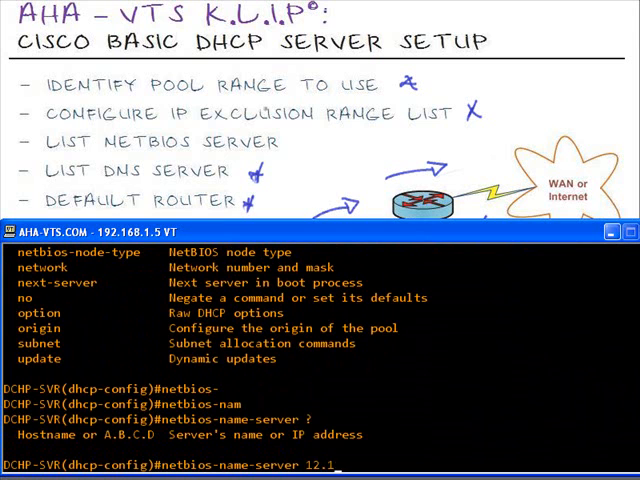
type("1.3")
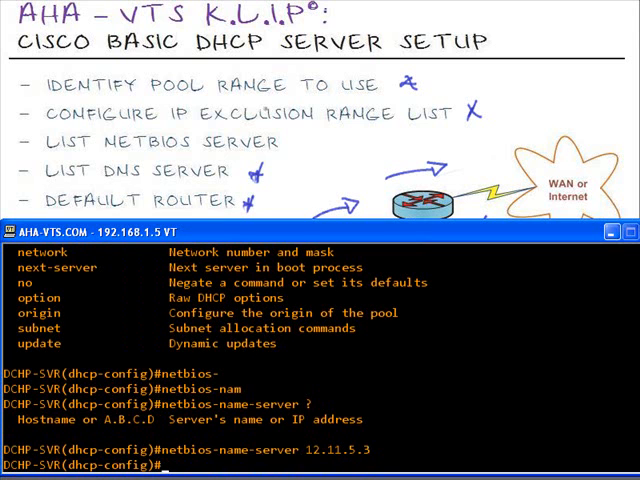
Set the pool's dns-server to 12.11.5.3
type("dns-server")
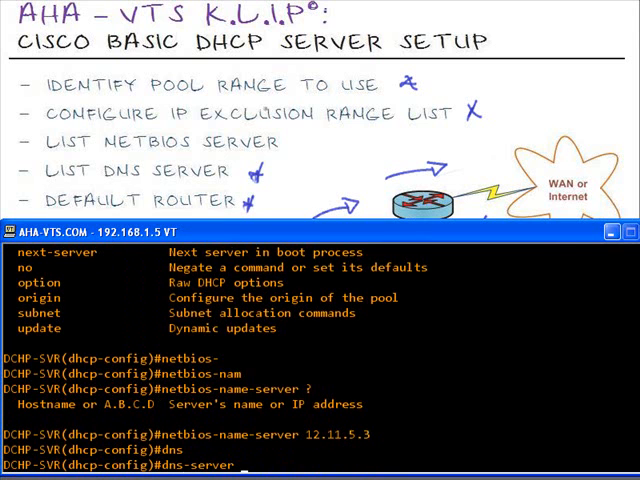
type("12")
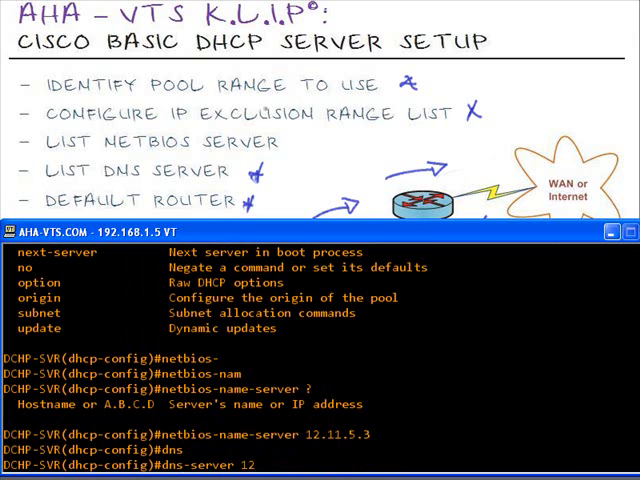
type("..")
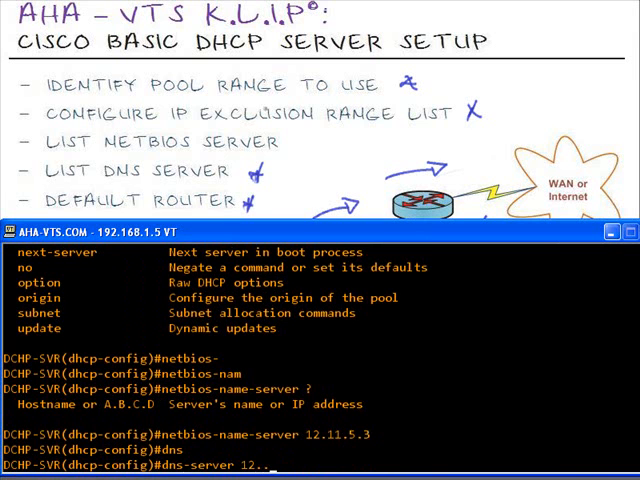
type("11.5.3")
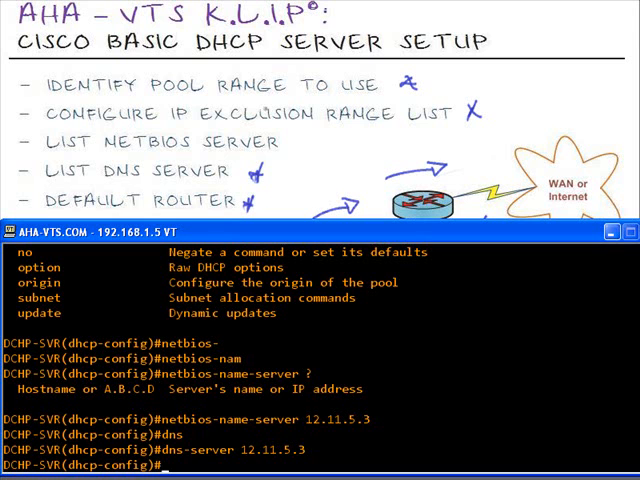
Set default-router 12.11.5.1, exit with Ctrl+Z and re-enter config t
type("default-router")
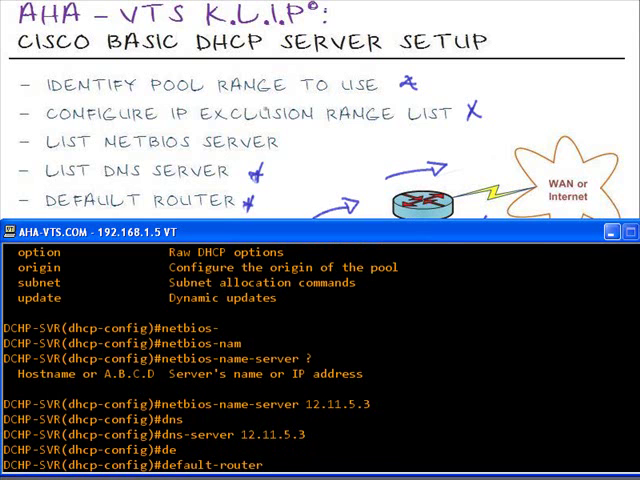
type("12")
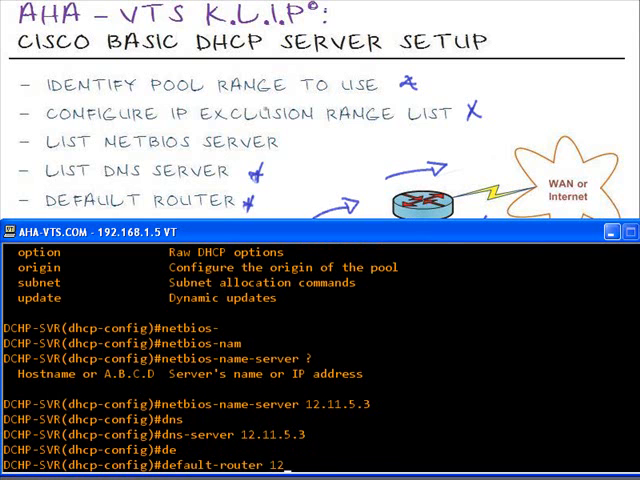
type("11.5.1")
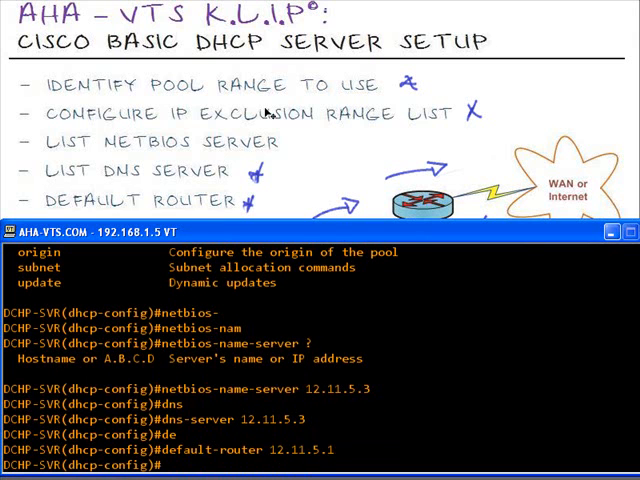
key("ctrl+z")
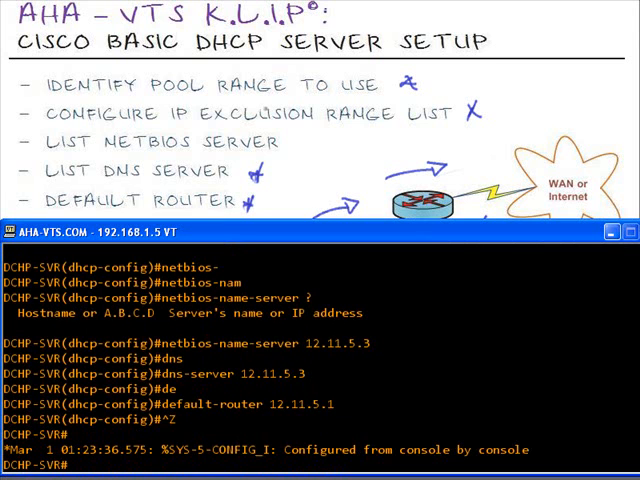
type("configt")
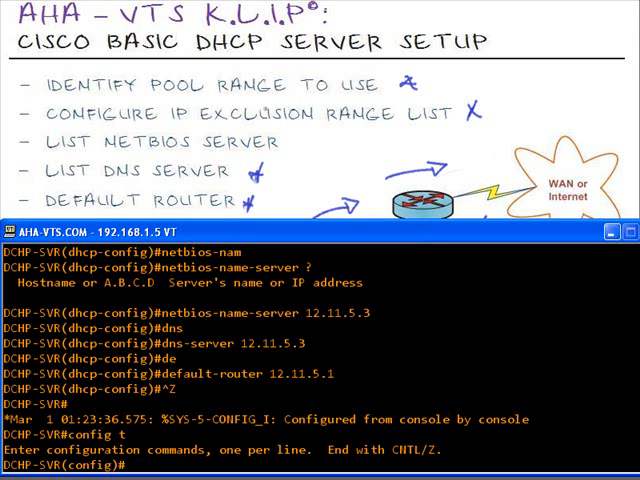
Exclude 12.11.5.1 through 12.11.5.15 with ip dhcp excluded-address
type("ip dhcp excluded-address")
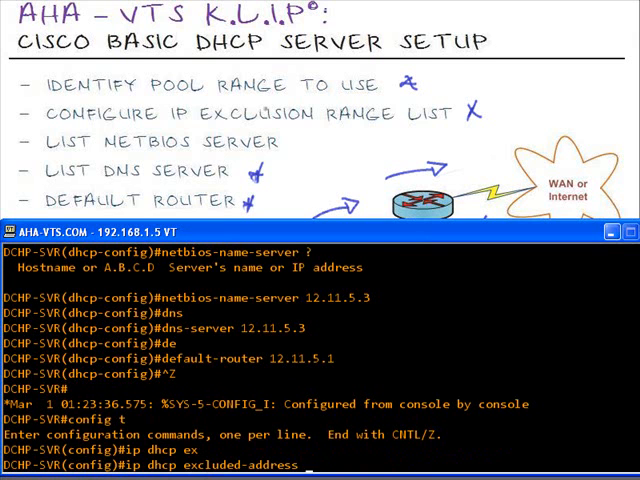
type("?")
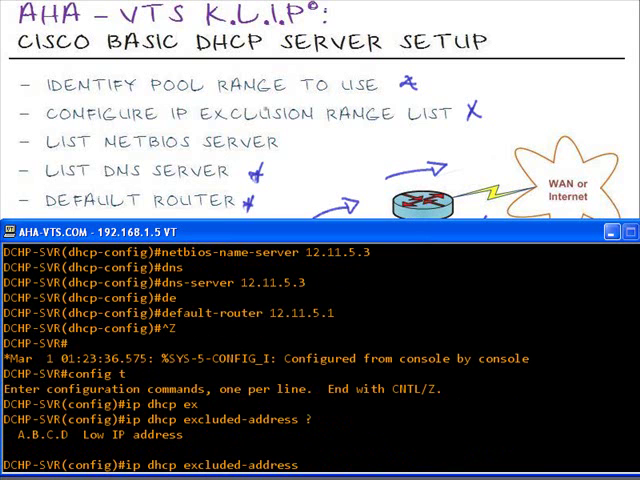
type("12.11.5.")
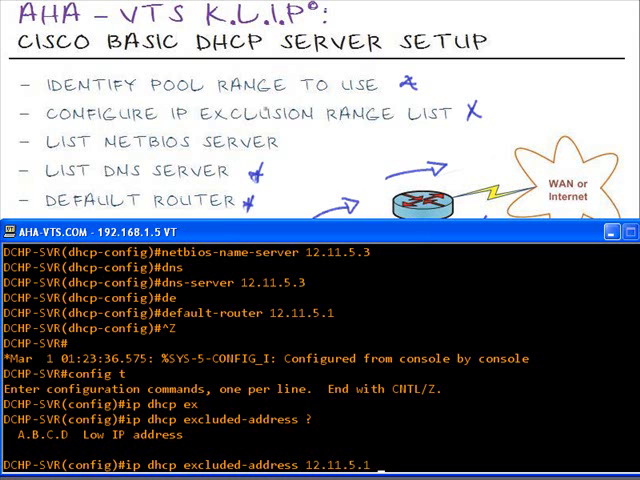
type("12.11.5.1 ?")
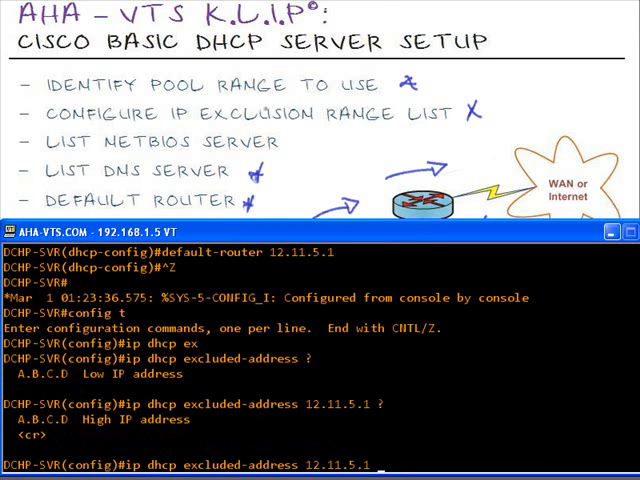
type("12.11.5.")
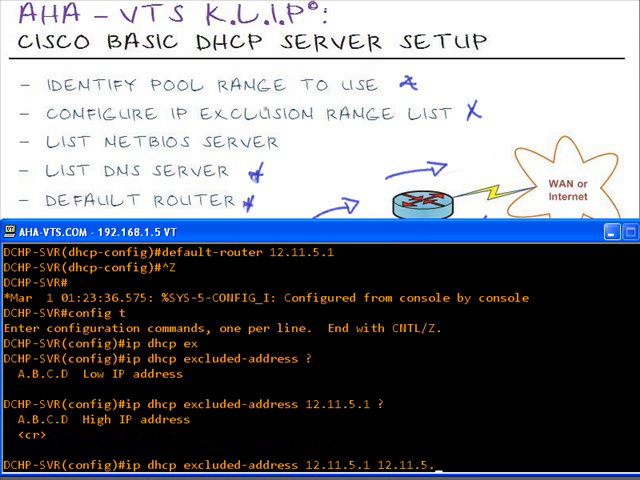
type("15")
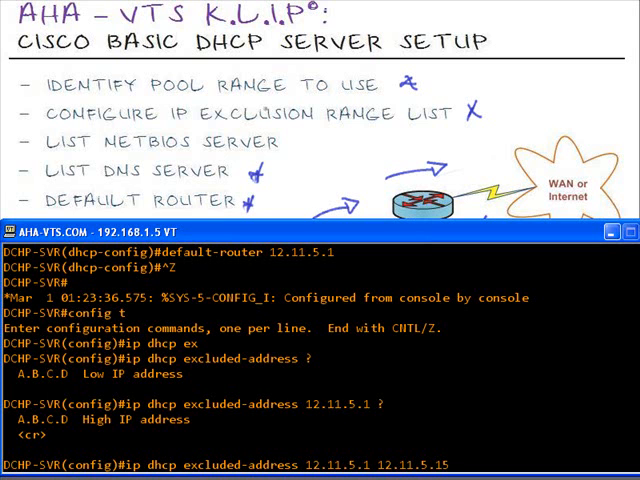
key("Return")
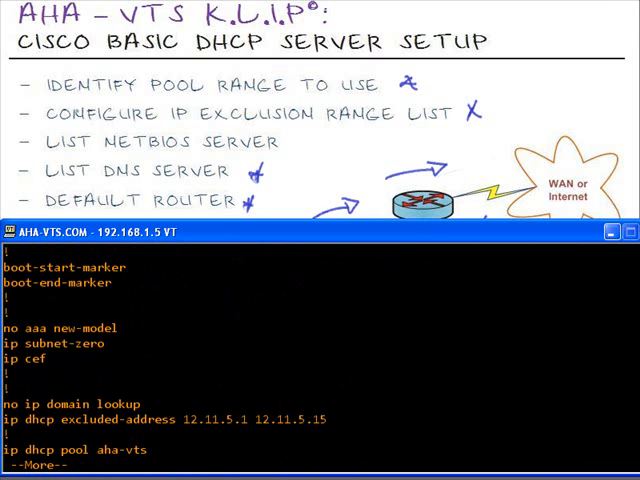
Page through show run to verify the exclusion range and aha-vts pool settings
scroll("down", 3)
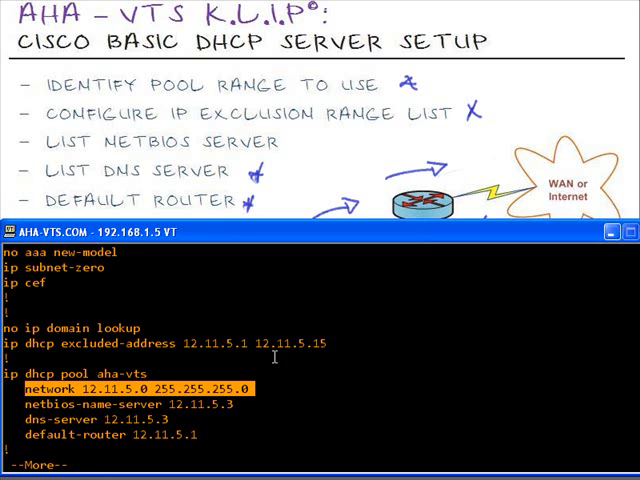
mouse_move(200, 388)
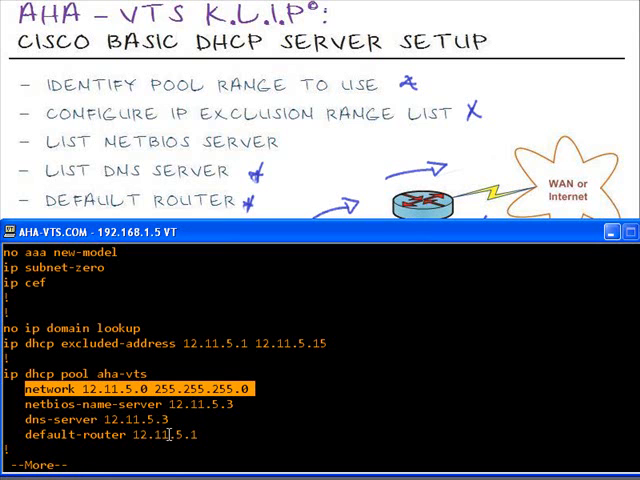
key("space")
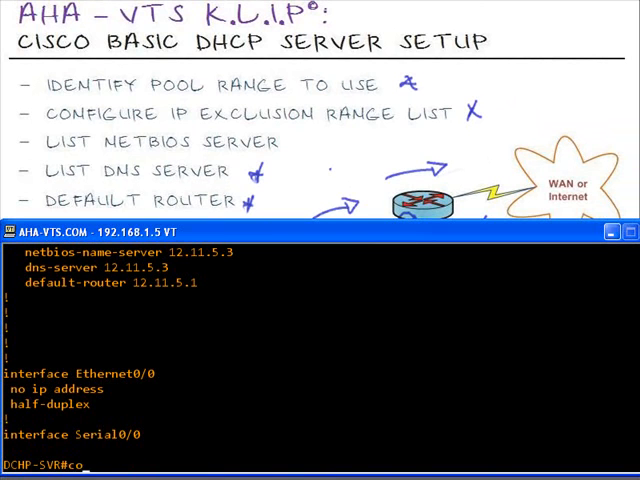
Give interface e0/0 address 12.11.5.1 255.255.255.0 and bring it up with no shut
type("config t")
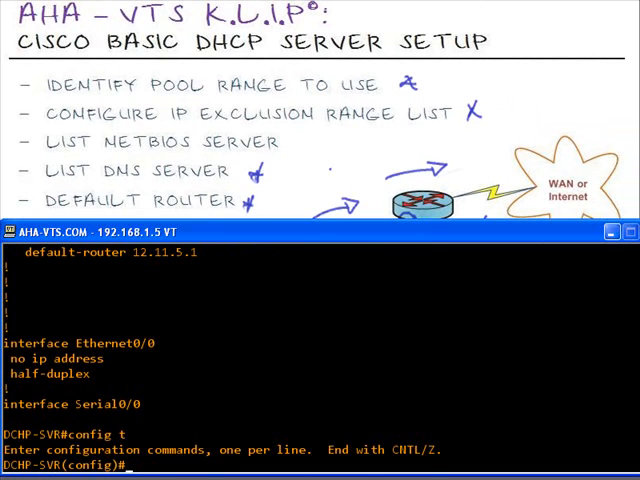
type("int e0/0")
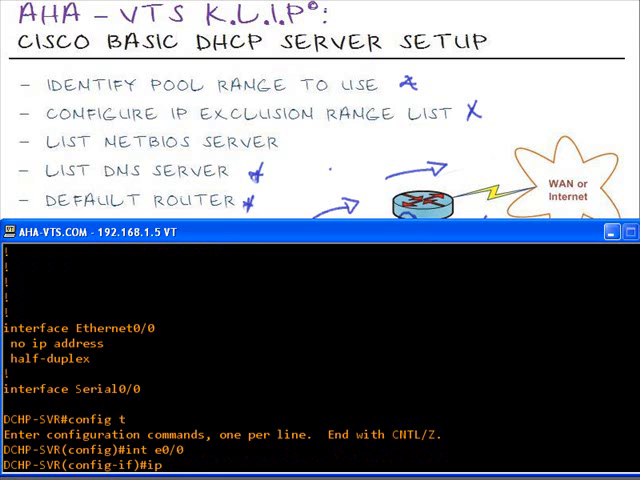
type("ip address 1")
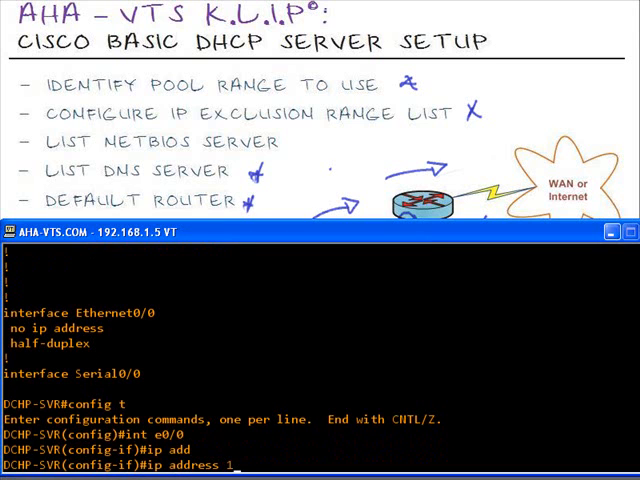
type("2.11.5")
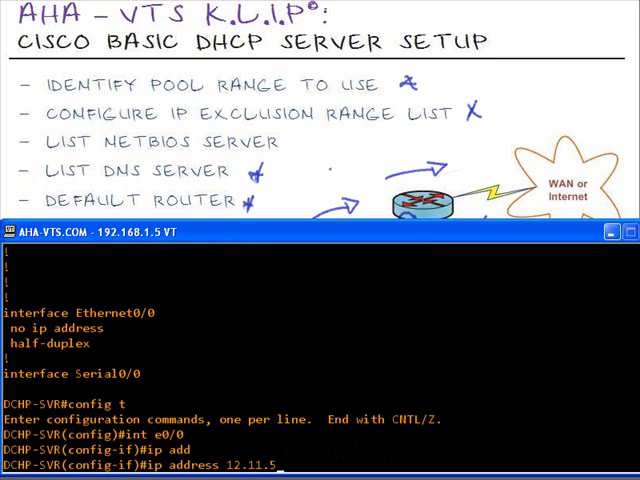
type(".1 255.2")
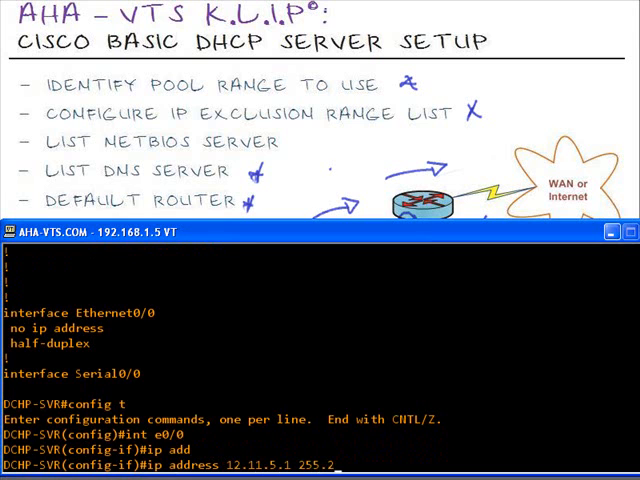
type("55.255.0")
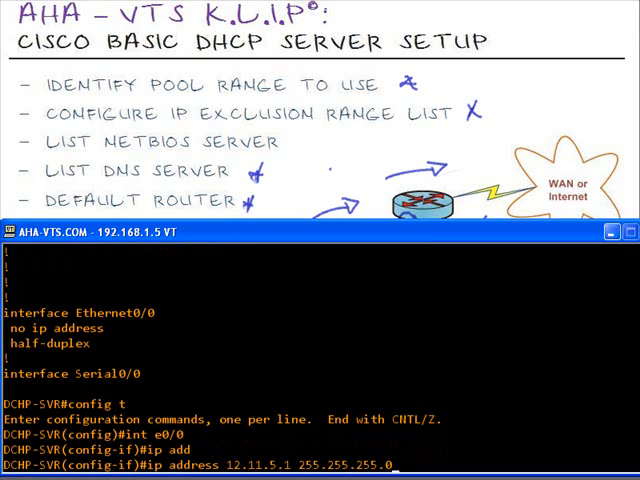
type("no shut")
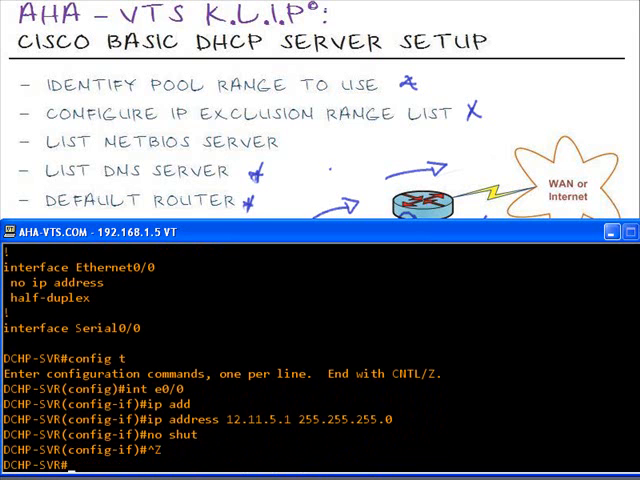
key("Enter")
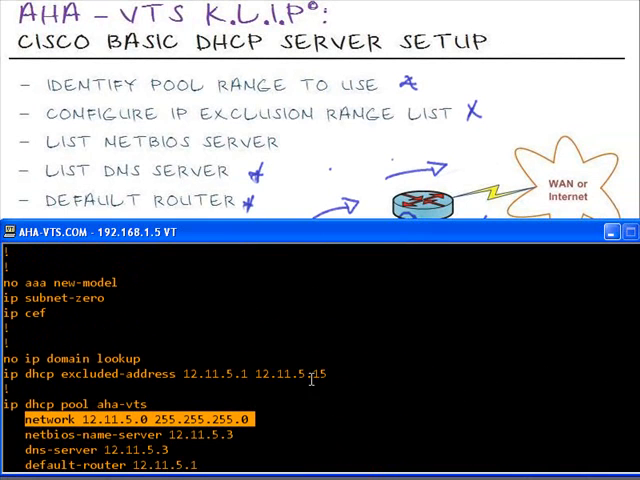
mouse_move(602, 430)
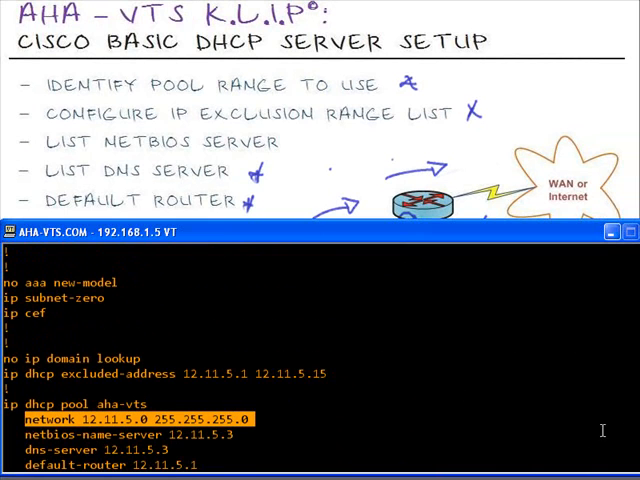
Scroll the running configuration to the DHCP excluded-address and pool sections
scroll("down", 3)
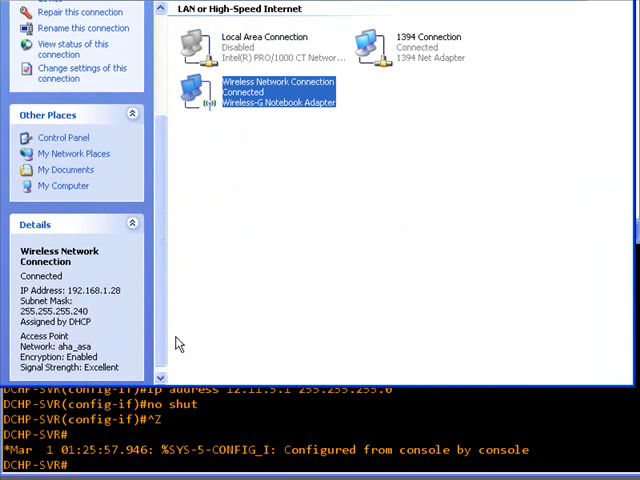
Enable the Local Area Connection so it starts acquiring a DHCP address
left_click(260, 44)
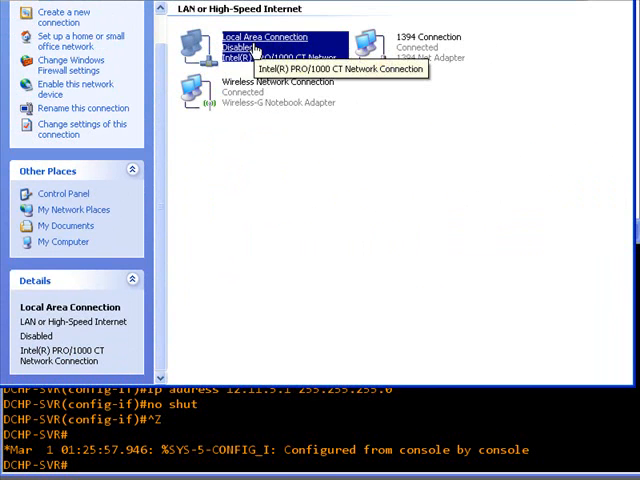
double_click(264, 40)
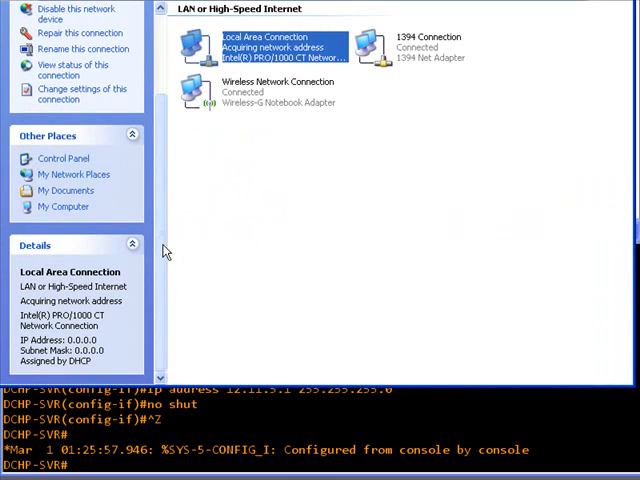
mouse_move(136, 336)
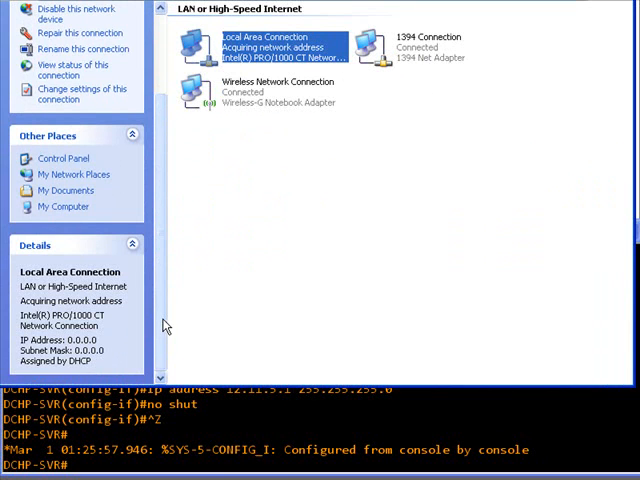
mouse_move(172, 320)
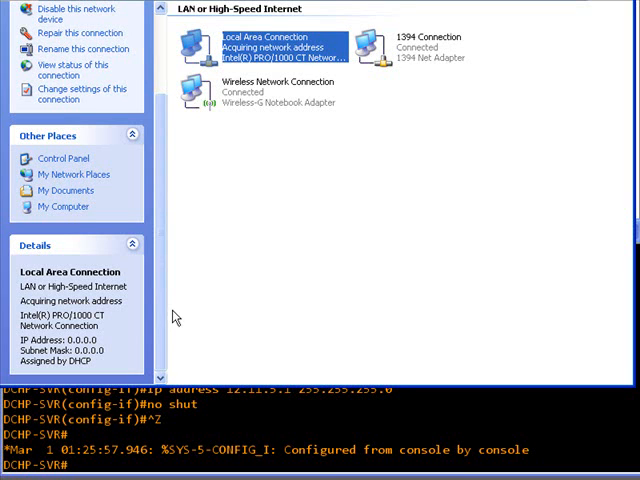
mouse_move(204, 316)
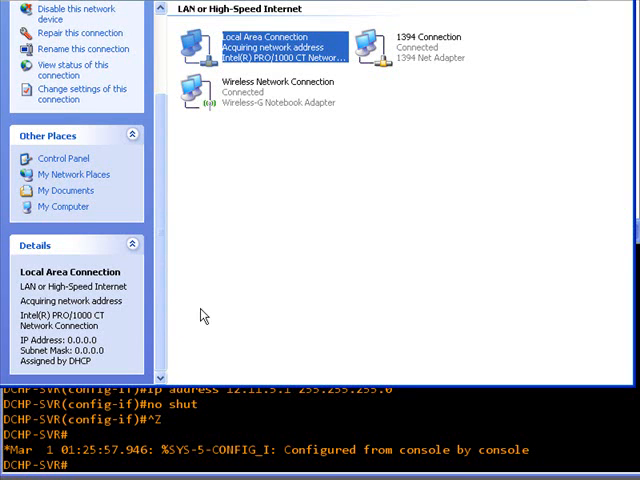
mouse_move(216, 328)
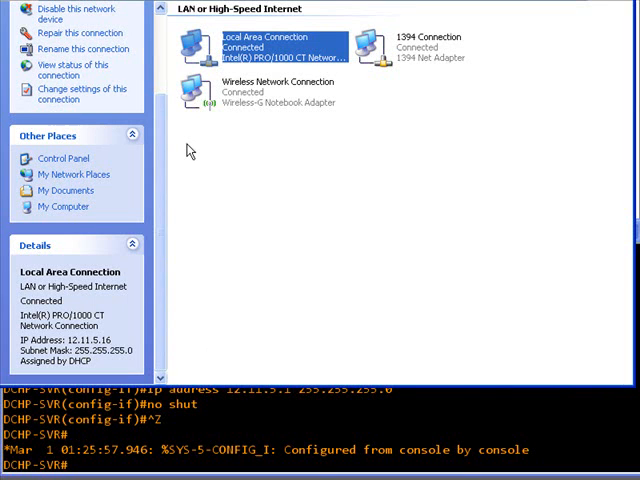
mouse_move(186, 150)
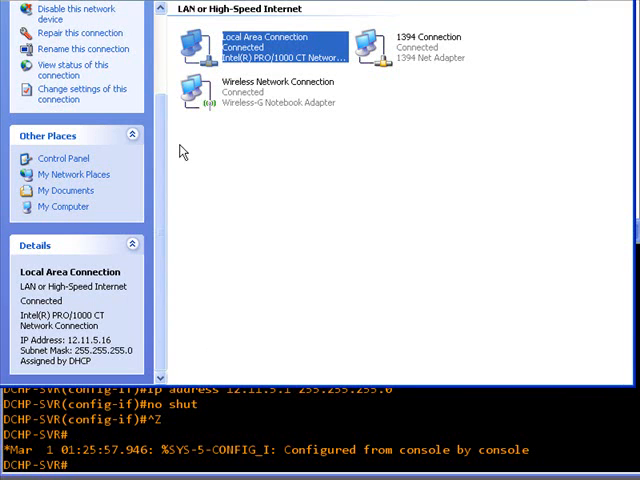
mouse_move(192, 148)
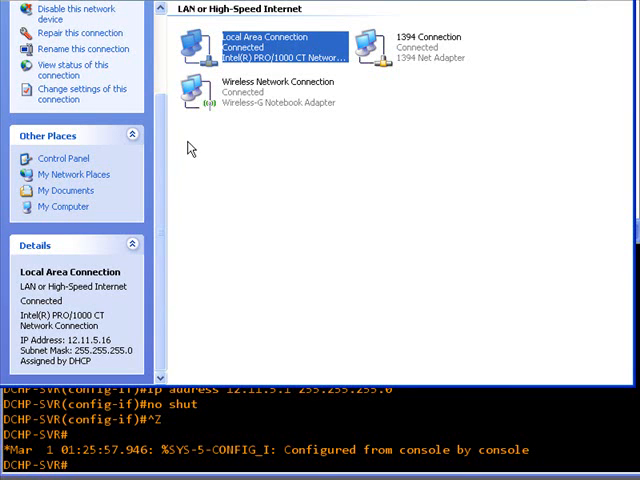
mouse_move(180, 152)
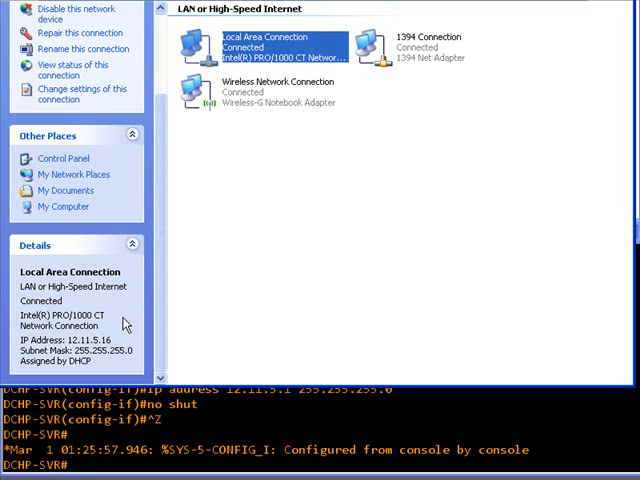
mouse_move(120, 344)
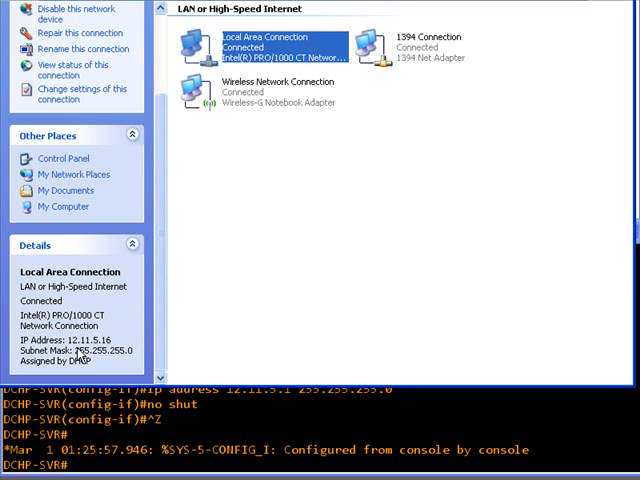
mouse_move(104, 356)
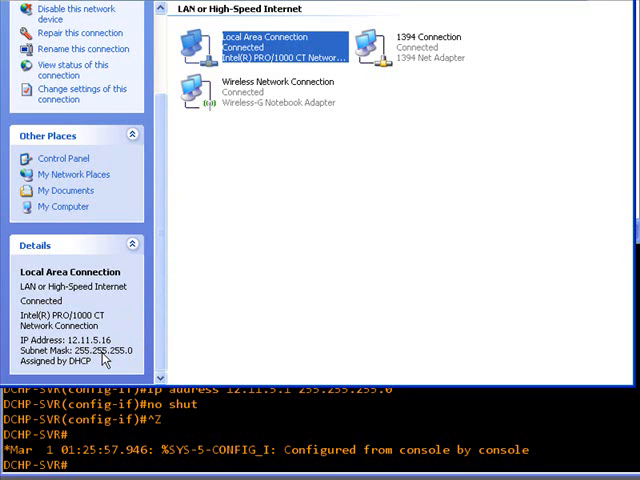
mouse_move(348, 284)
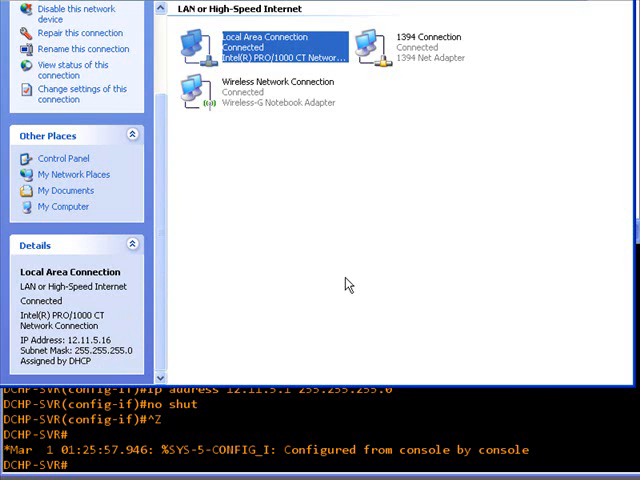
mouse_move(176, 156)
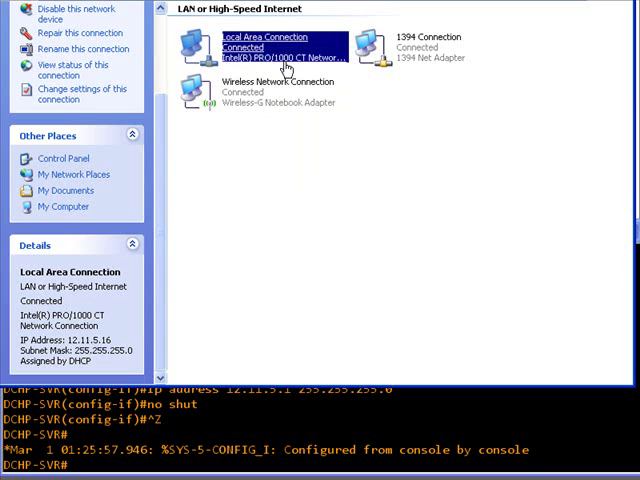
Enable the Local Area Connection from its context menu and show its Status dialog
right_click(280, 56)
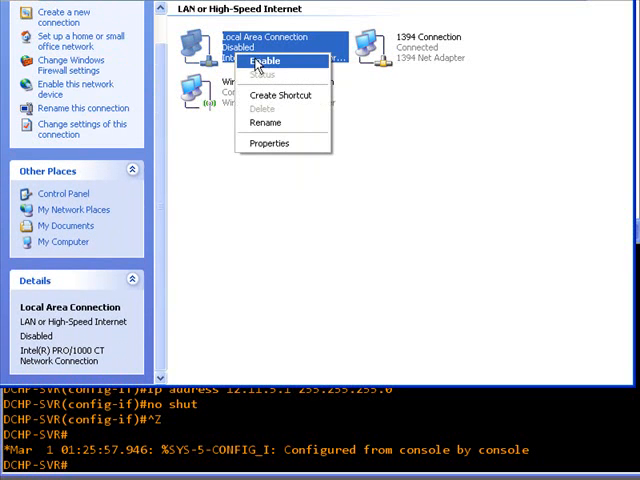
left_click(264, 62)
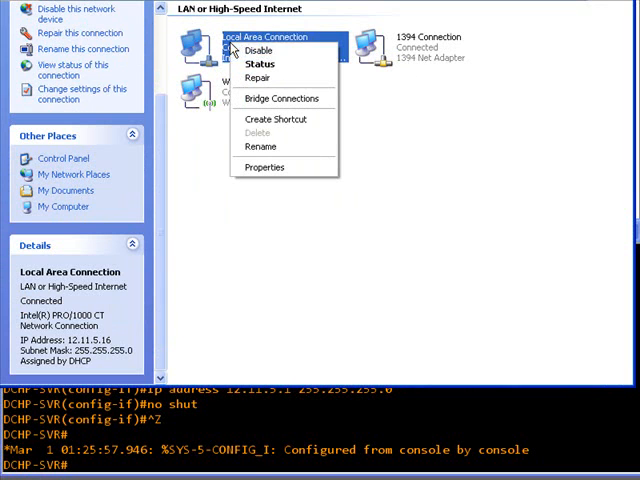
mouse_move(262, 64)
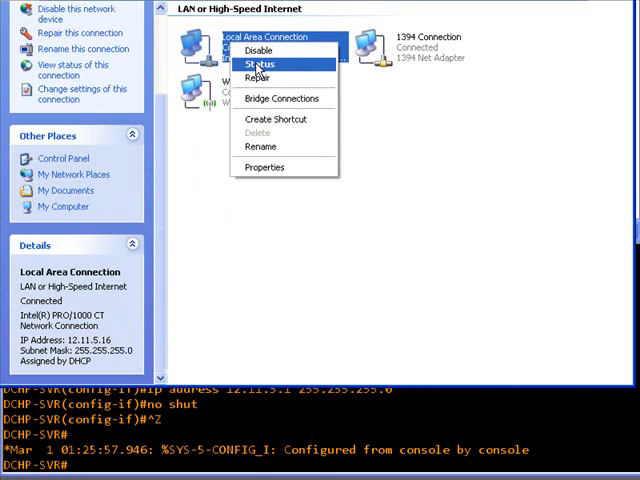
left_click(264, 64)
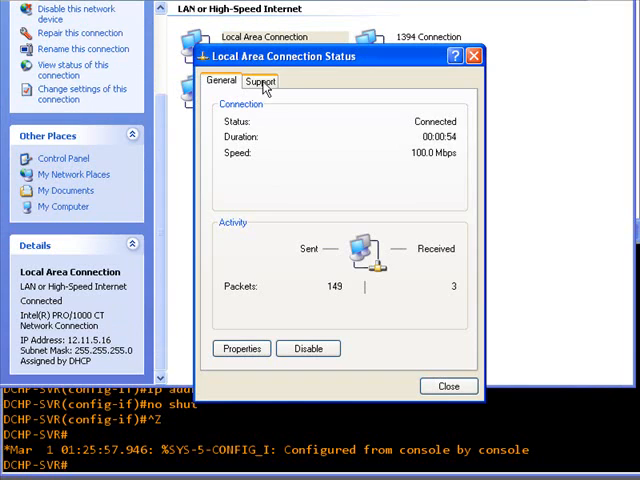
On the Support tab show Details: IP 12.11.5.16, gateway 12.11.5.1, DNS 12.11.5.3
left_click(262, 82)
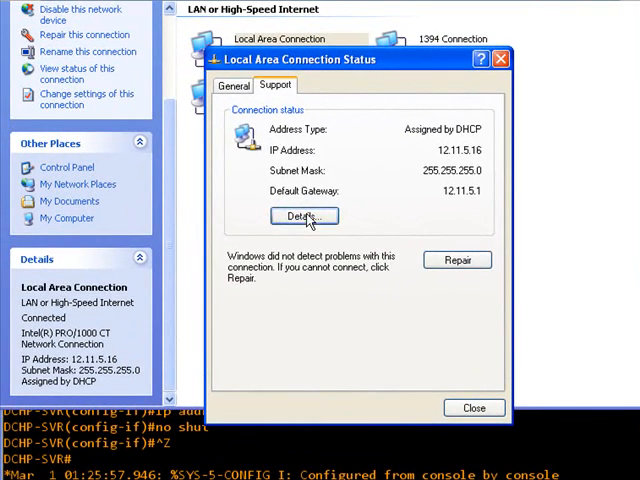
left_click(304, 216)
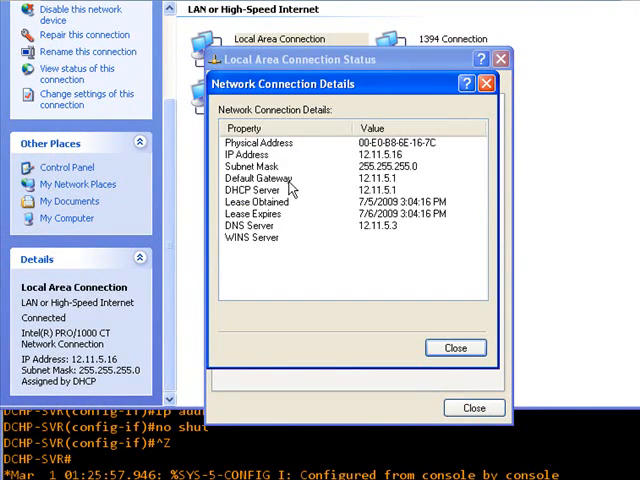
mouse_move(390, 190)
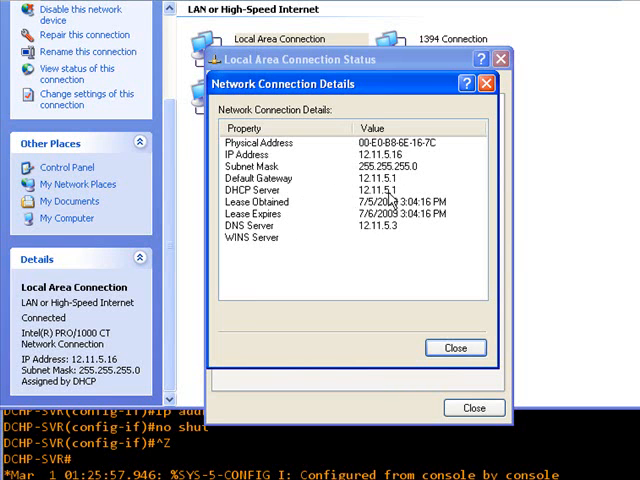
mouse_move(364, 196)
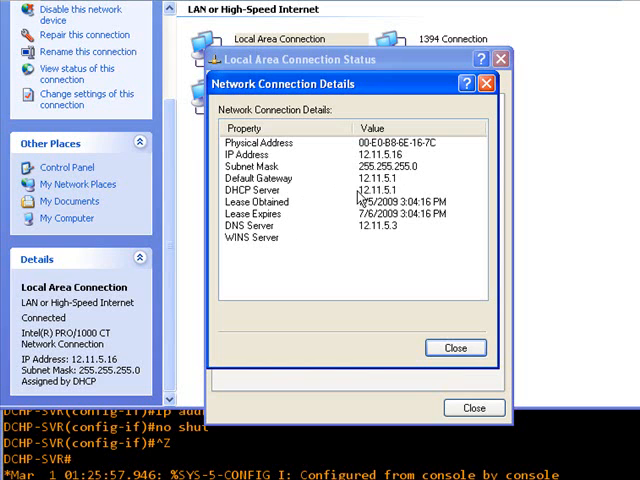
mouse_move(368, 236)
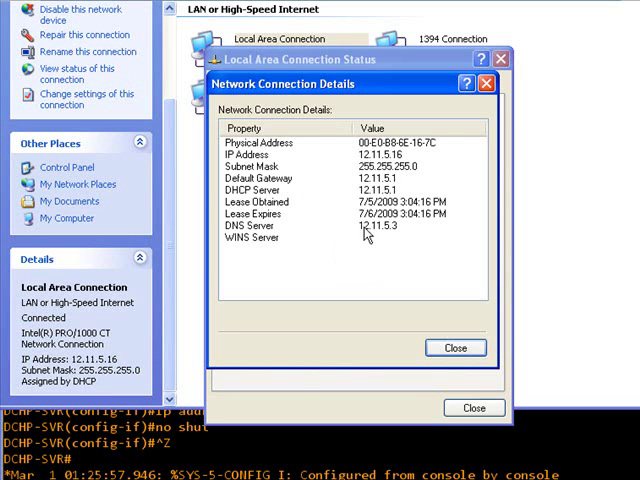
mouse_move(392, 246)
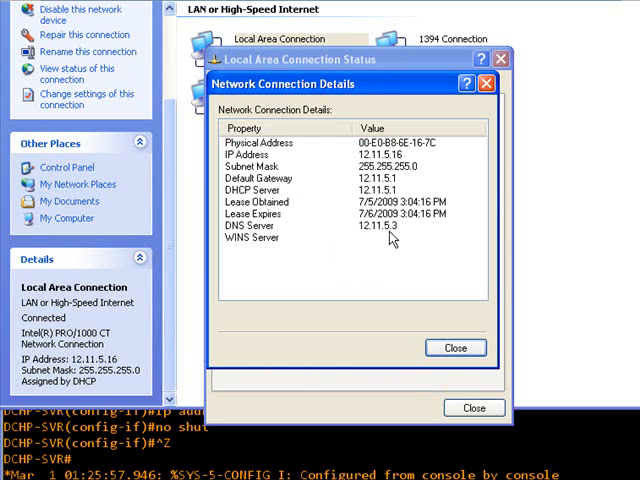